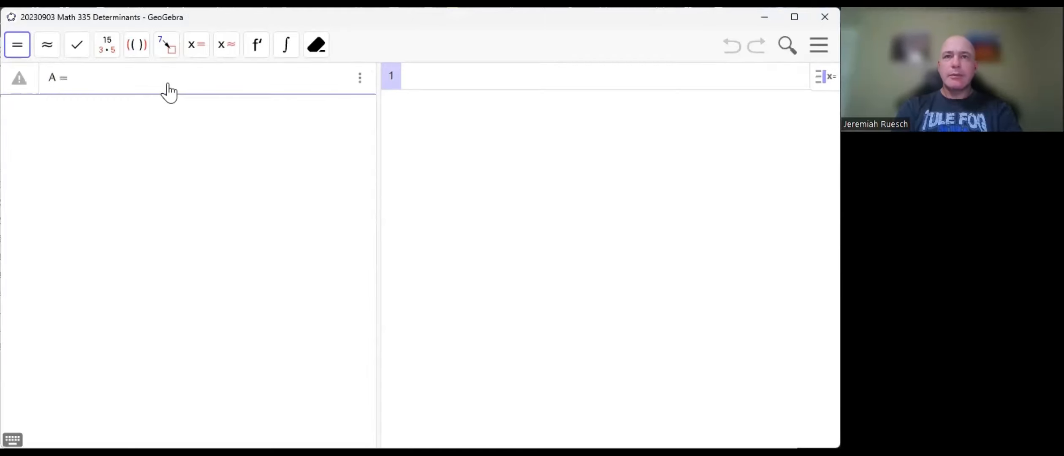
# Define matrix A = {{1,2,2},{2,1,1},{1,-2,-6}} in the Algebra view
pyautogui.write('{{1}}')
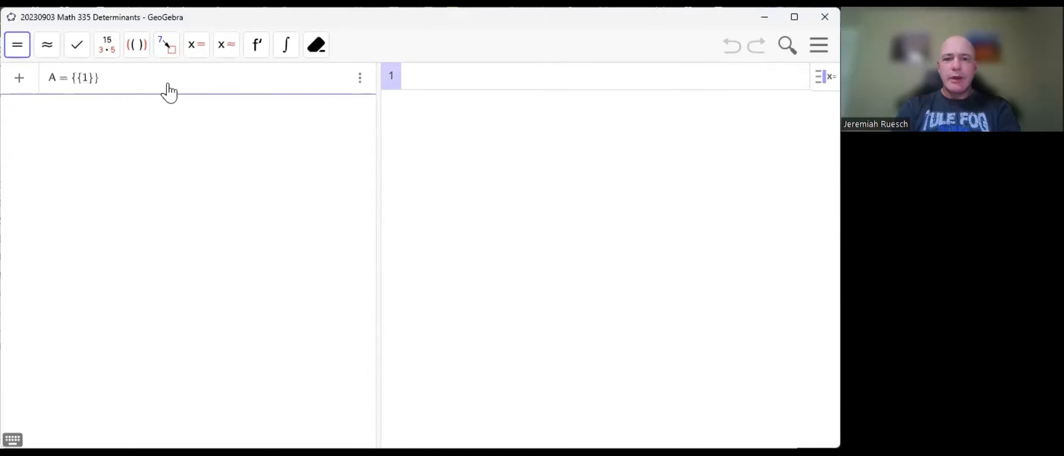
pyautogui.write(',2,3')
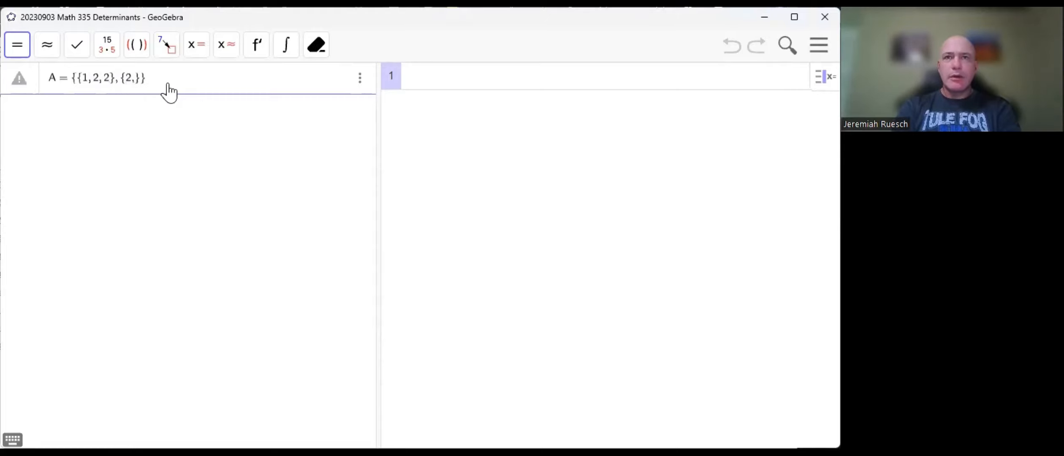
pyautogui.write('1,1')
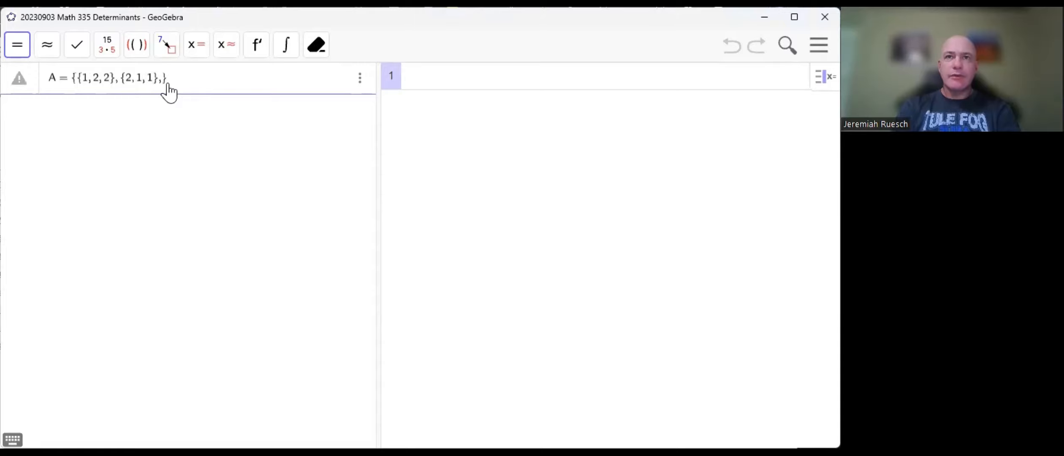
pyautogui.write('{1, −2, −6')
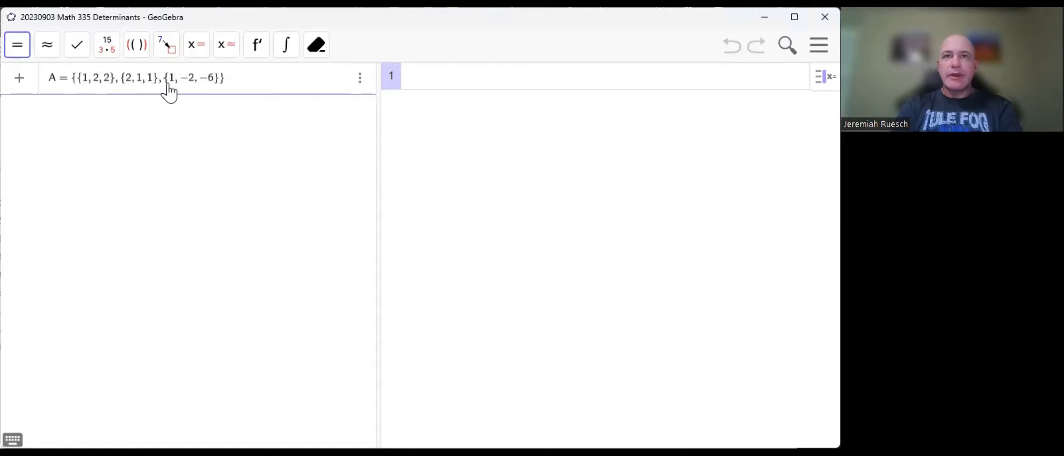
pyautogui.press('Return')
pyautogui.write('B = {{')
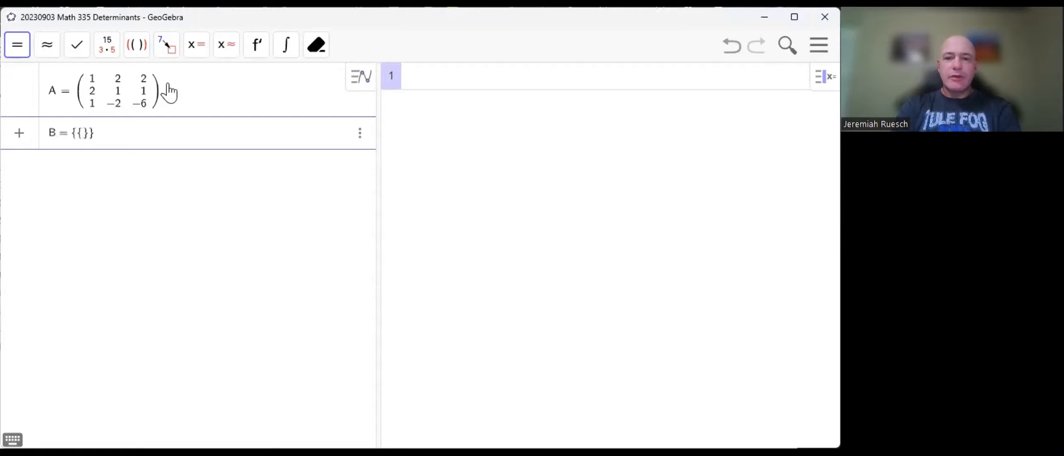
# Enter the row values 2,2 and 4,1 for matrix B's definition
pyautogui.write('2,2,')
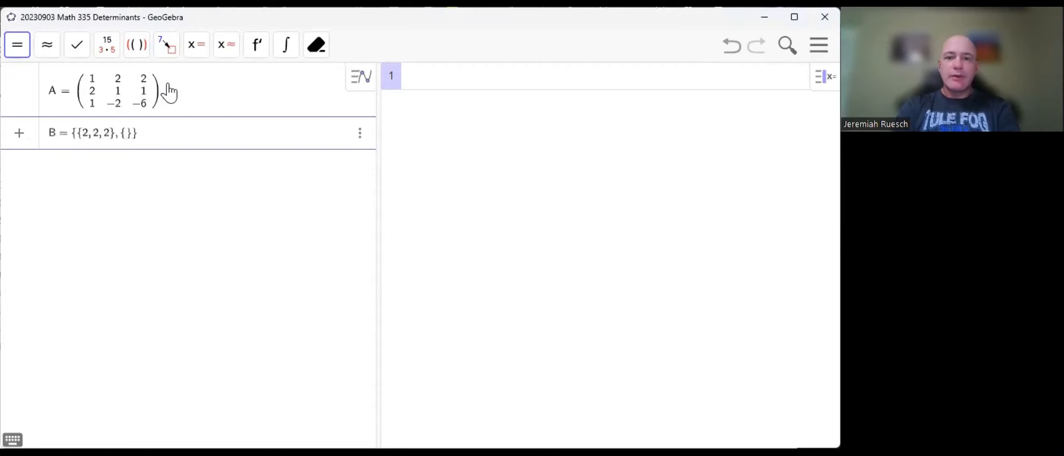
pyautogui.write('4,1')
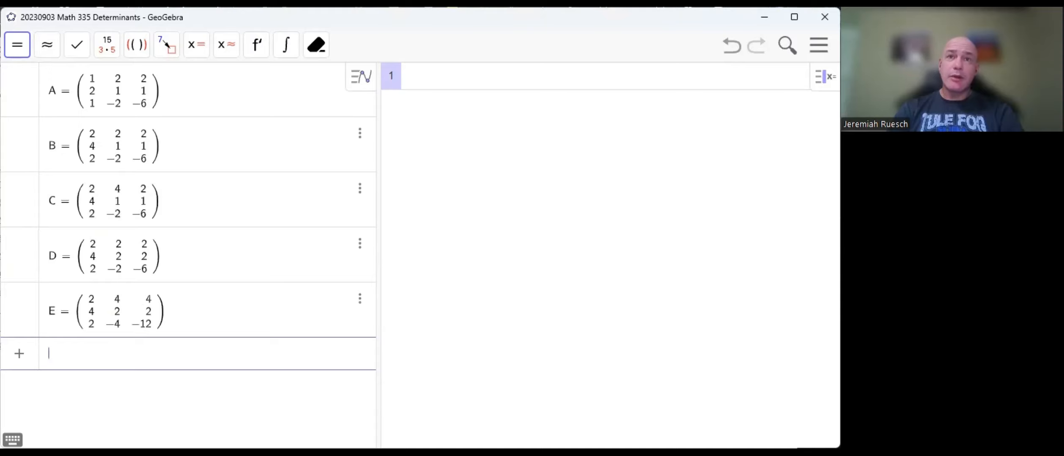
pyautogui.write('d')
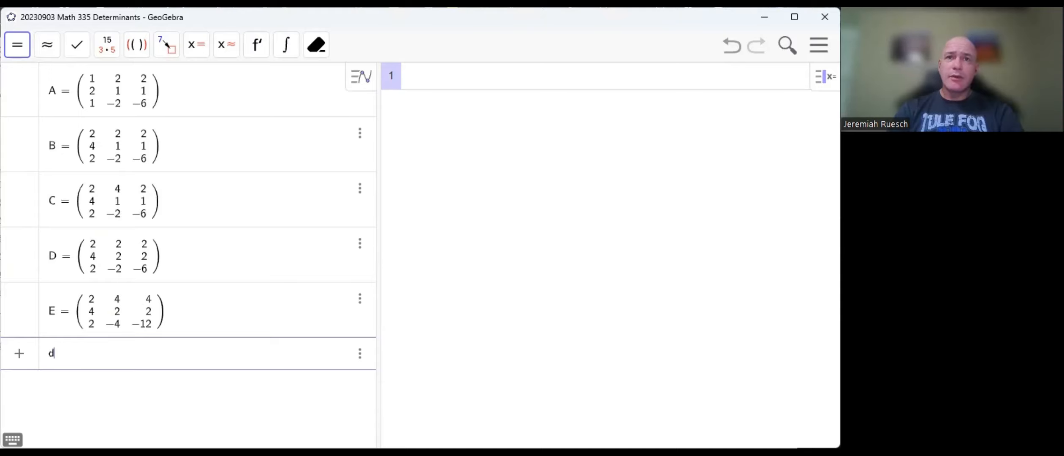
pyautogui.write('et')
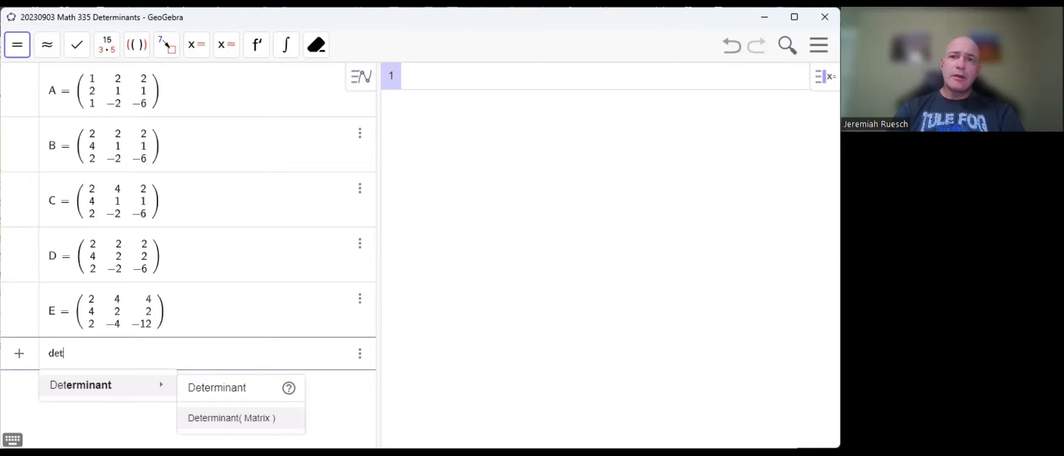
pyautogui.click(230, 417)
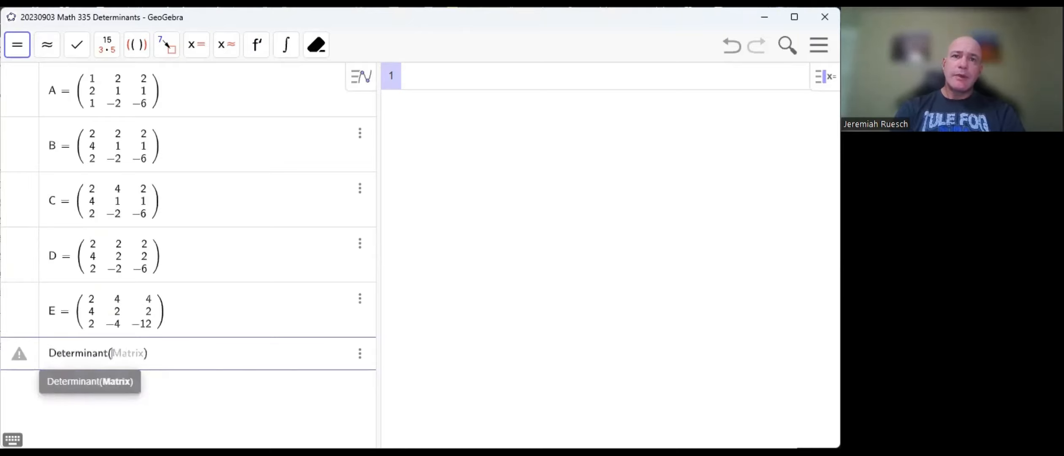
pyautogui.moveTo(119, 283)
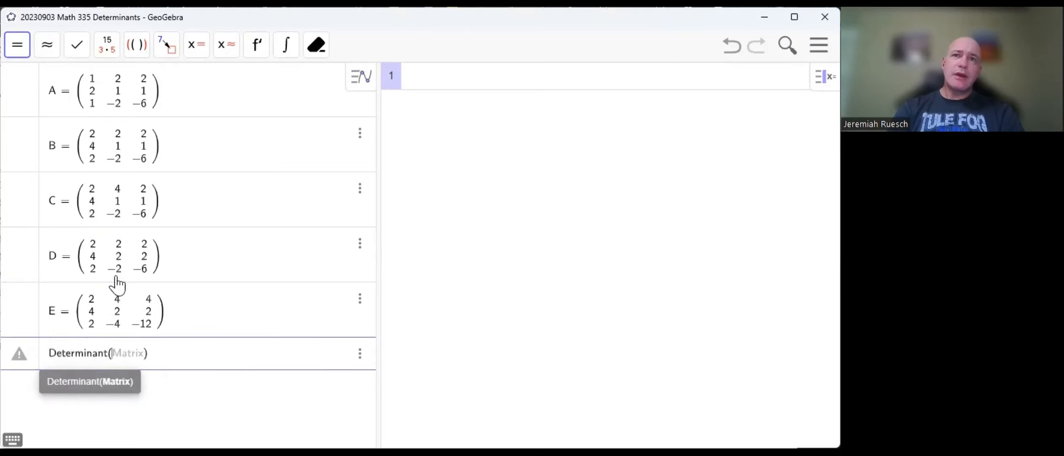
pyautogui.moveTo(28, 367)
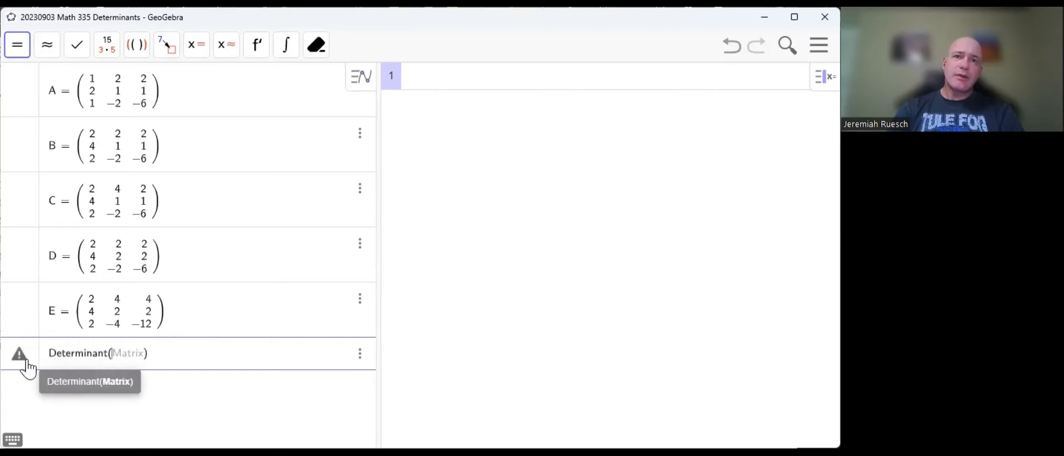
pyautogui.moveTo(360, 354)
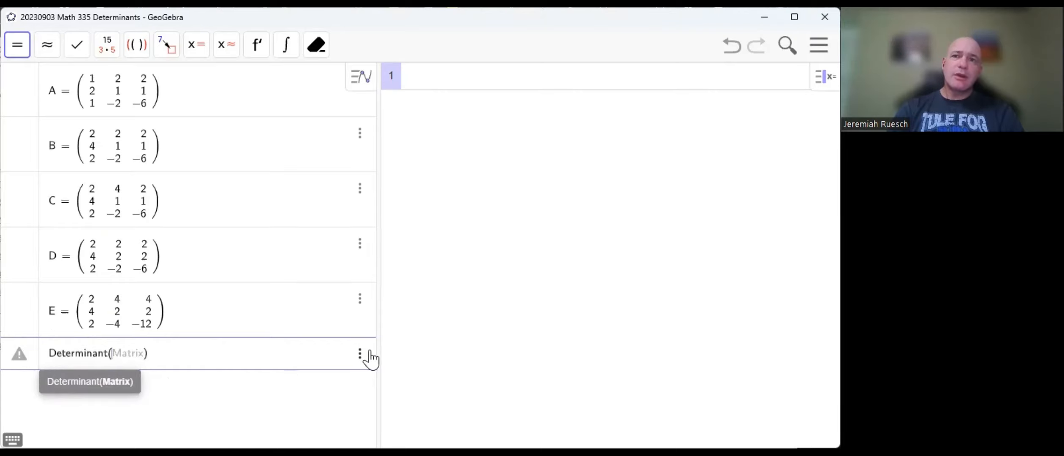
pyautogui.click(360, 353)
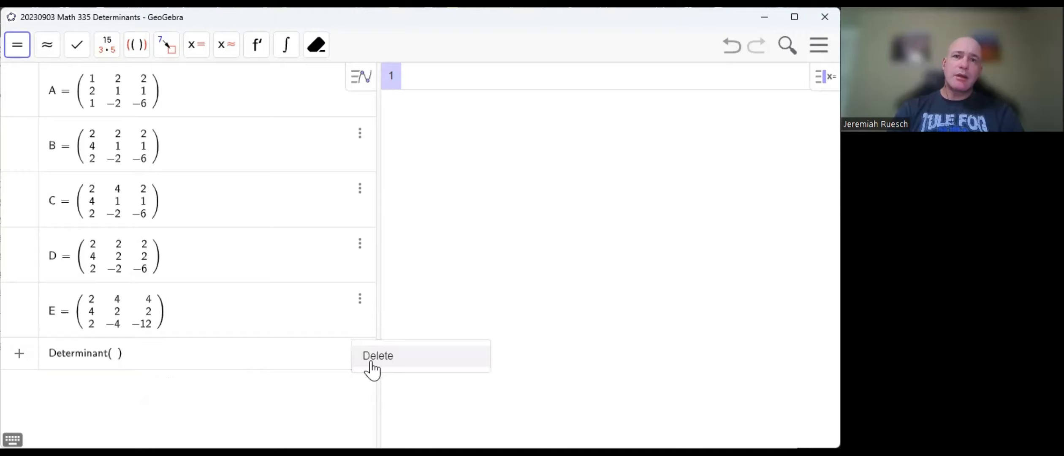
pyautogui.click(378, 356)
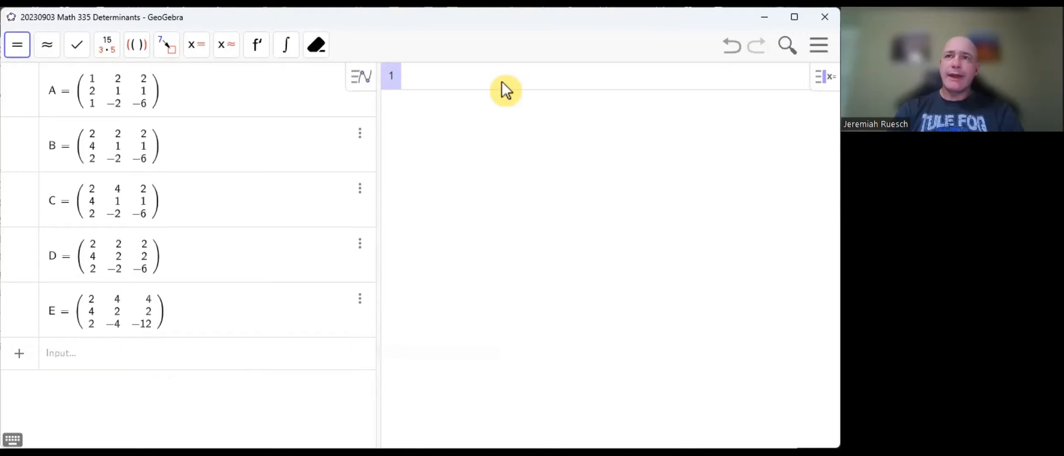
pyautogui.moveTo(506, 84)
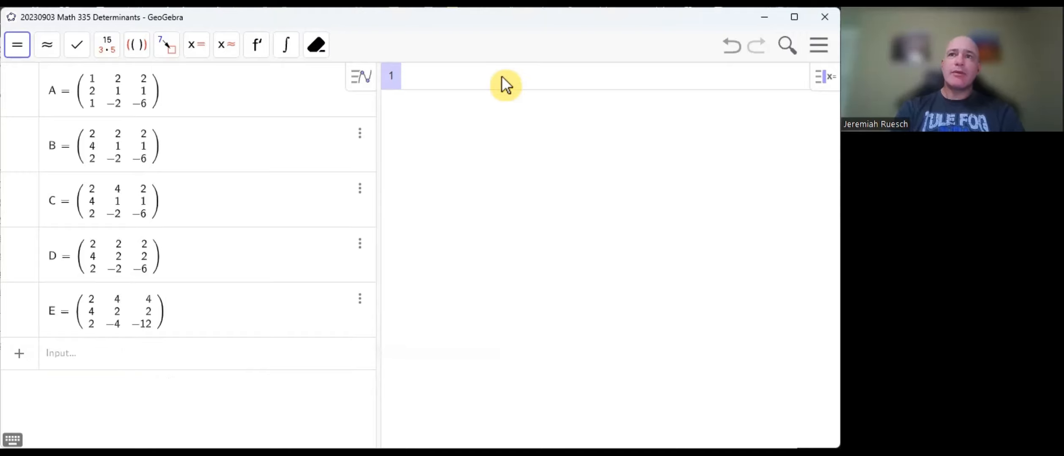
pyautogui.moveTo(141, 263)
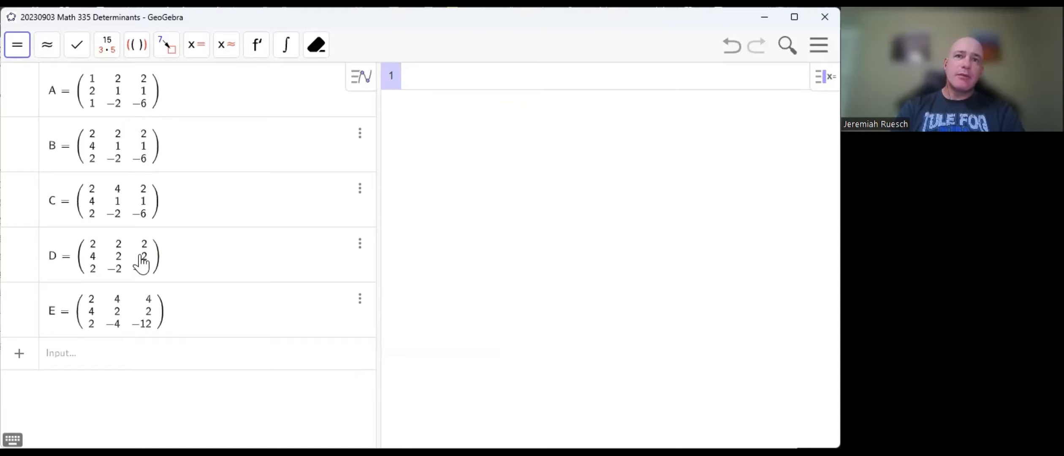
pyautogui.moveTo(157, 166)
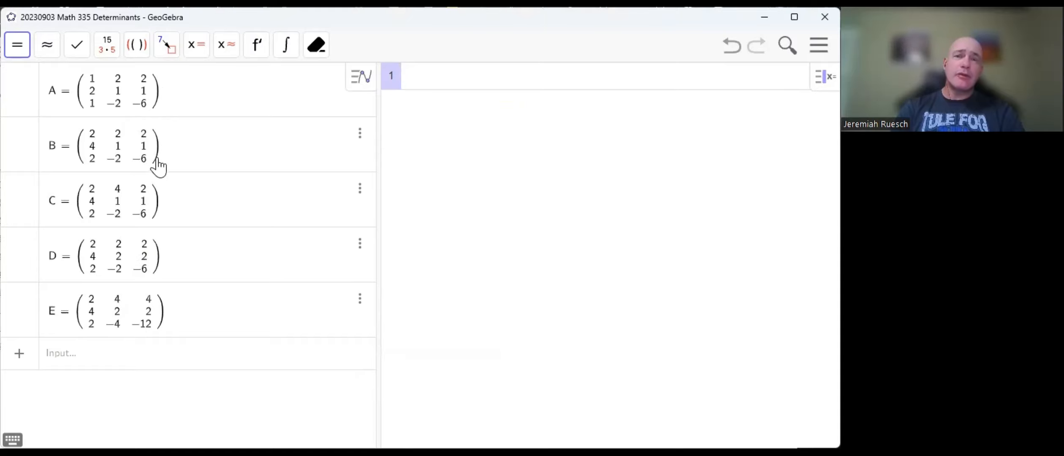
pyautogui.moveTo(257, 307)
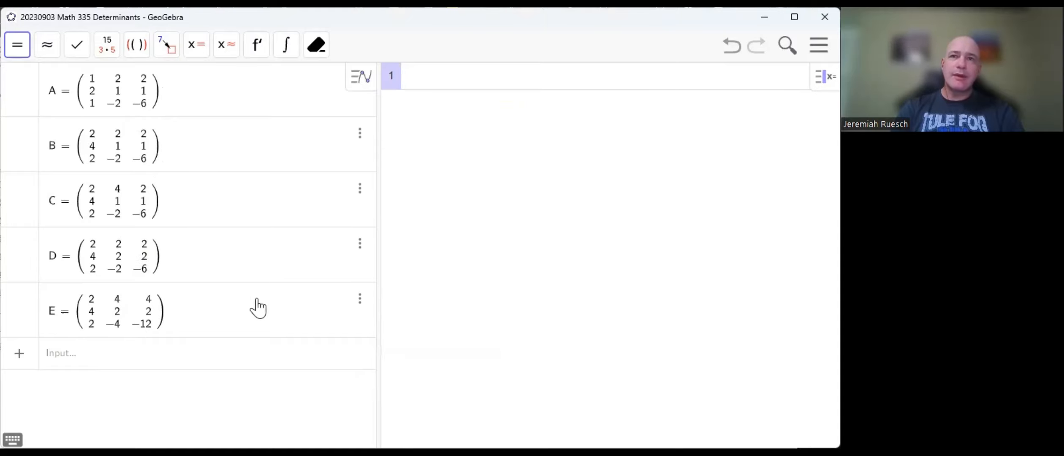
pyautogui.write('determinant(A')
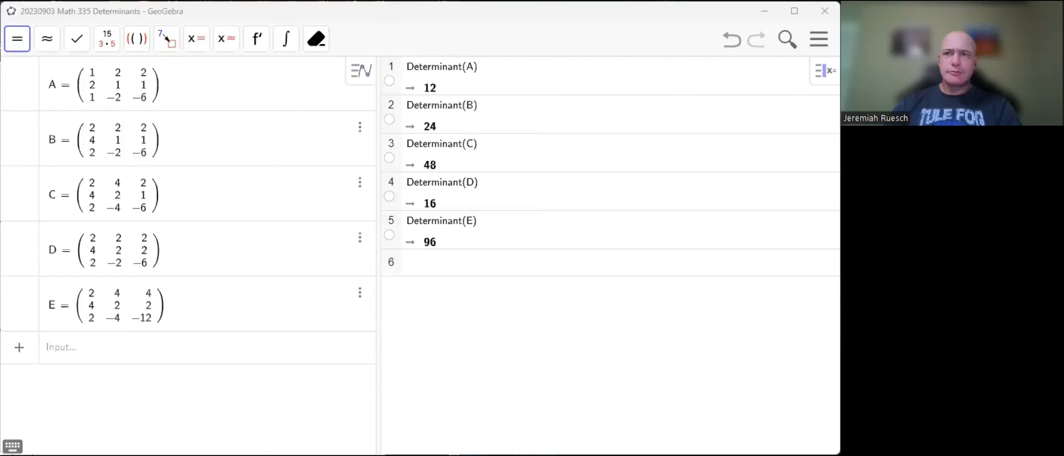
pyautogui.moveTo(236, 192)
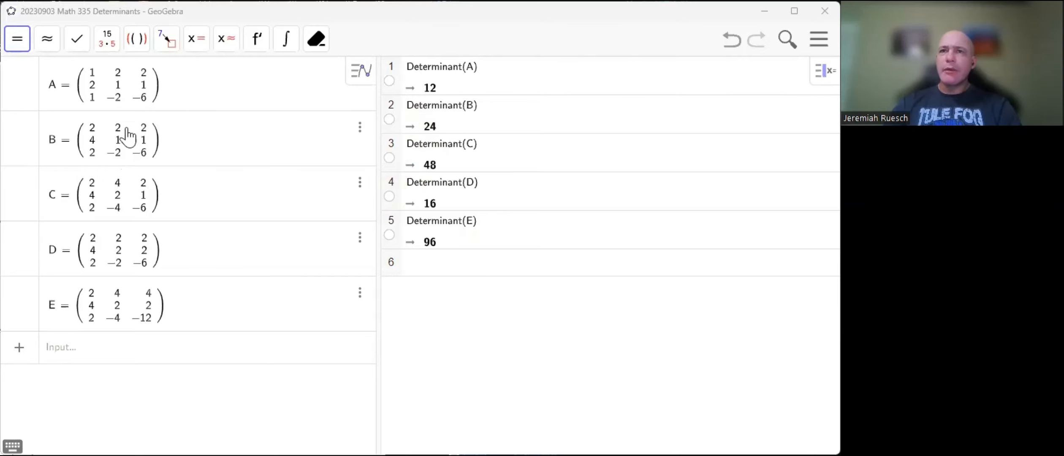
pyautogui.moveTo(125, 207)
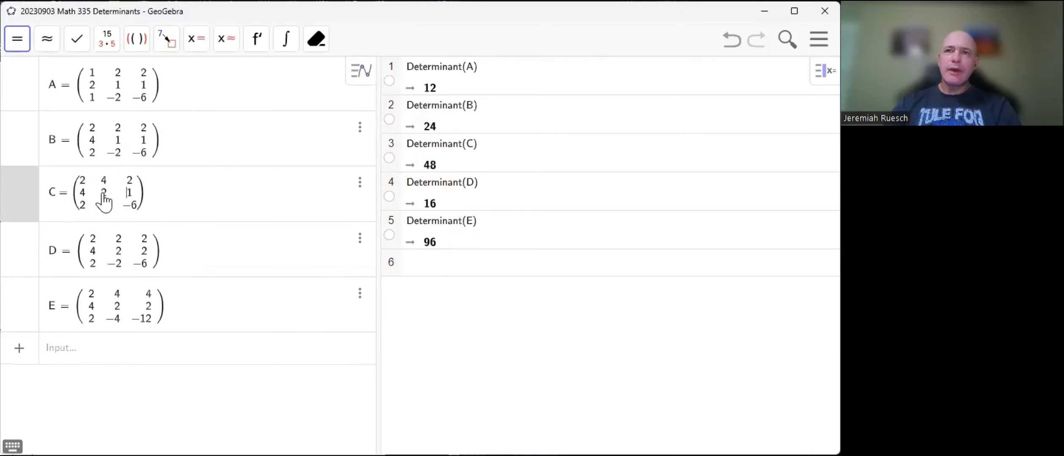
pyautogui.moveTo(109, 209)
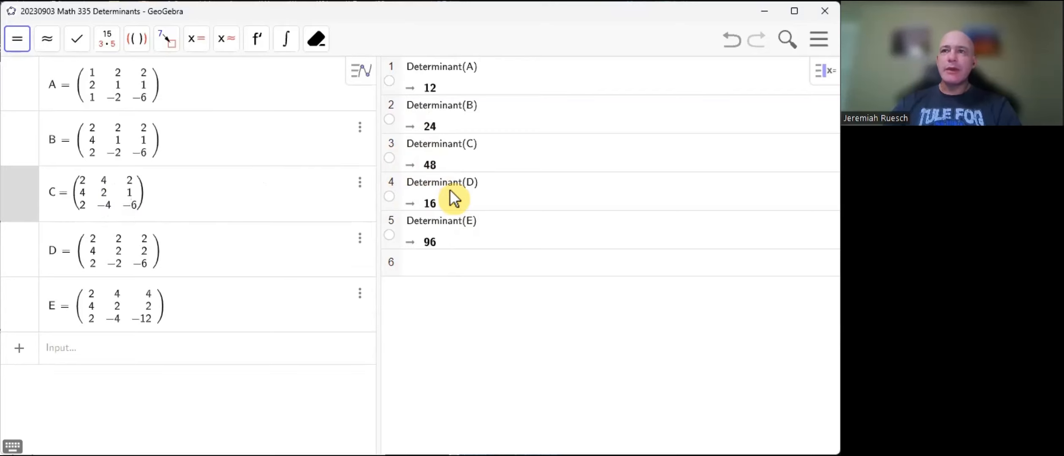
pyautogui.moveTo(403, 162)
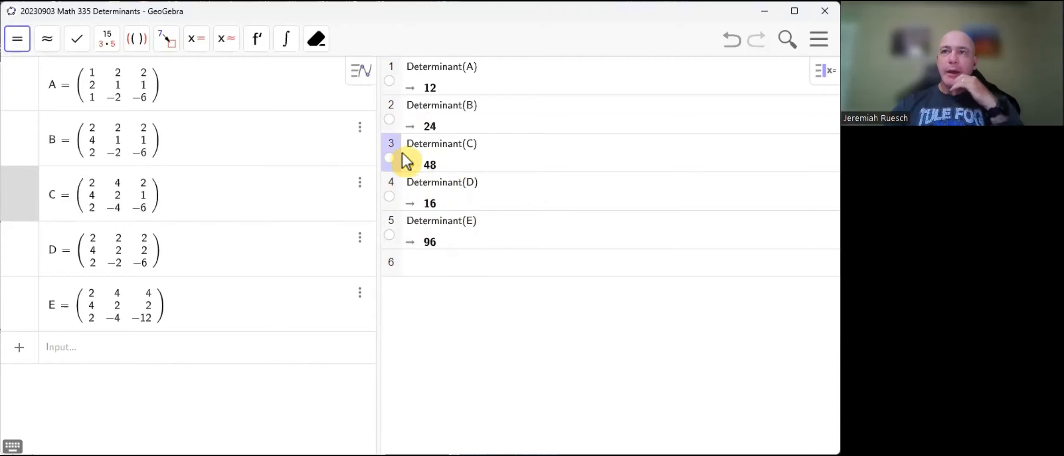
pyautogui.moveTo(135, 286)
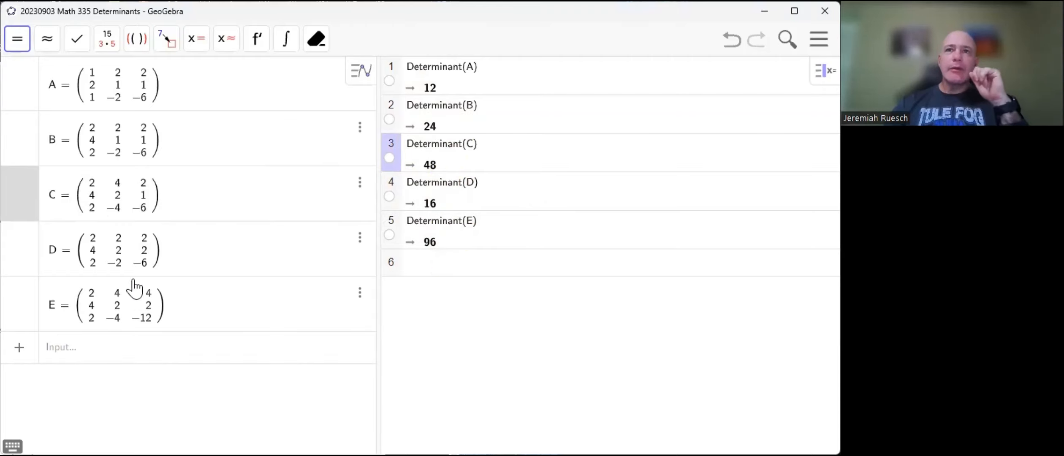
pyautogui.moveTo(457, 261)
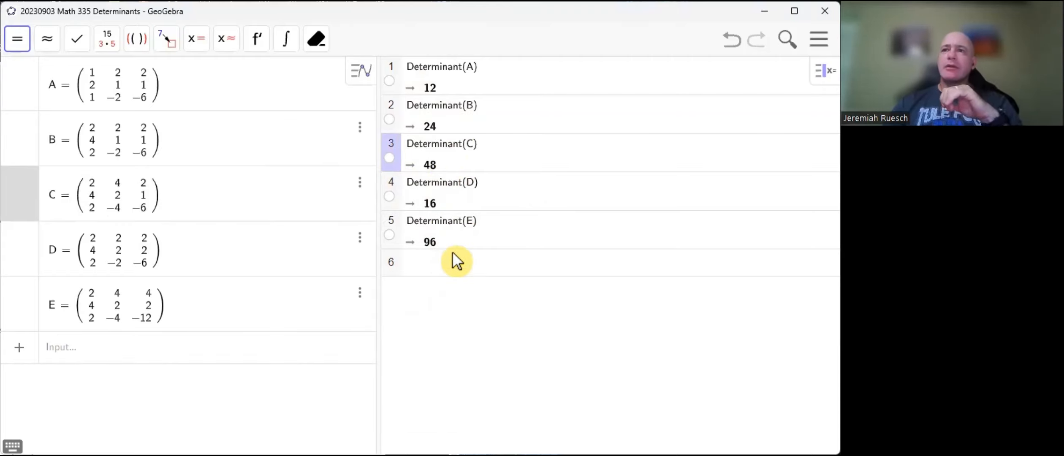
# Activate the empty sixth CAS row below the determinants 12, 24, 48, 16, 96
pyautogui.click(448, 262)
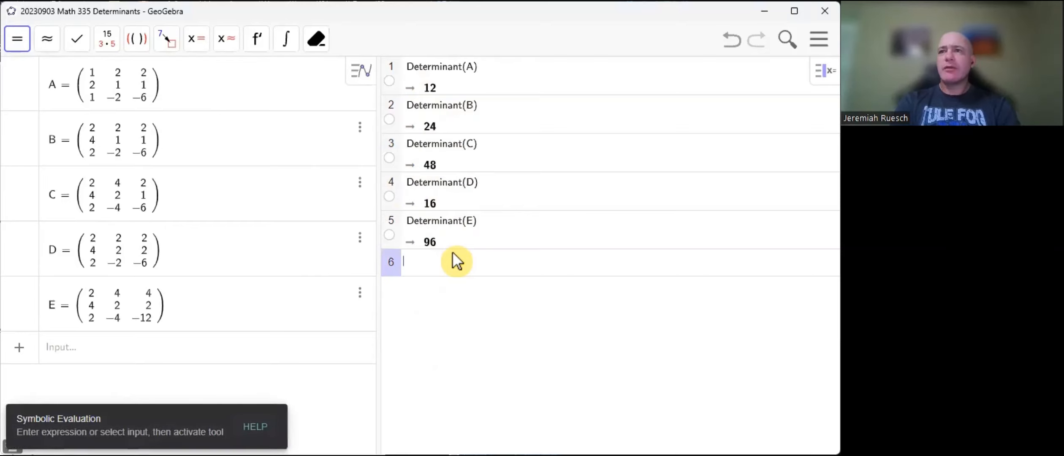
pyautogui.moveTo(430, 127)
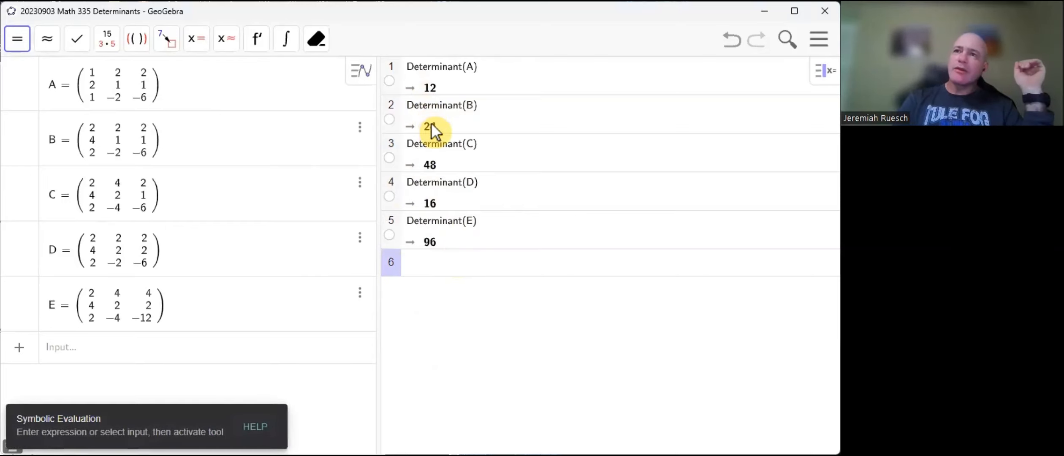